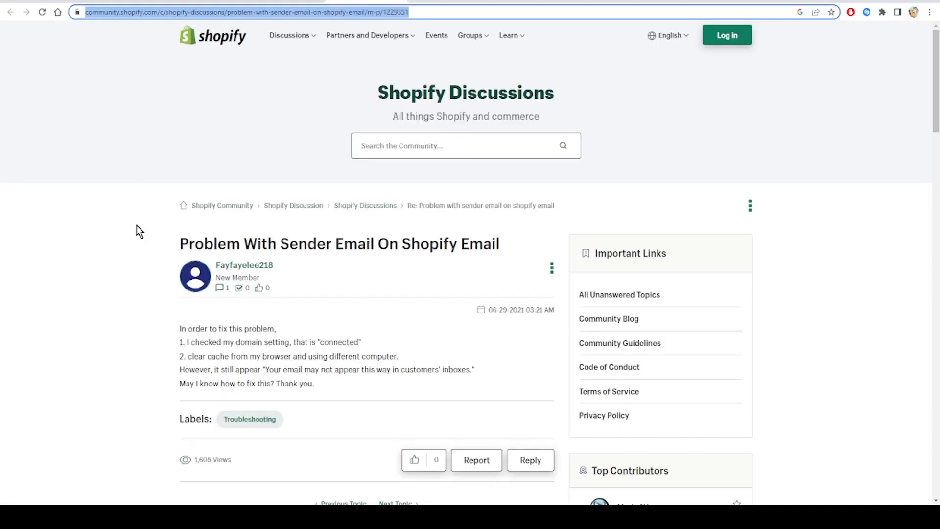
mouse_move(100, 245)
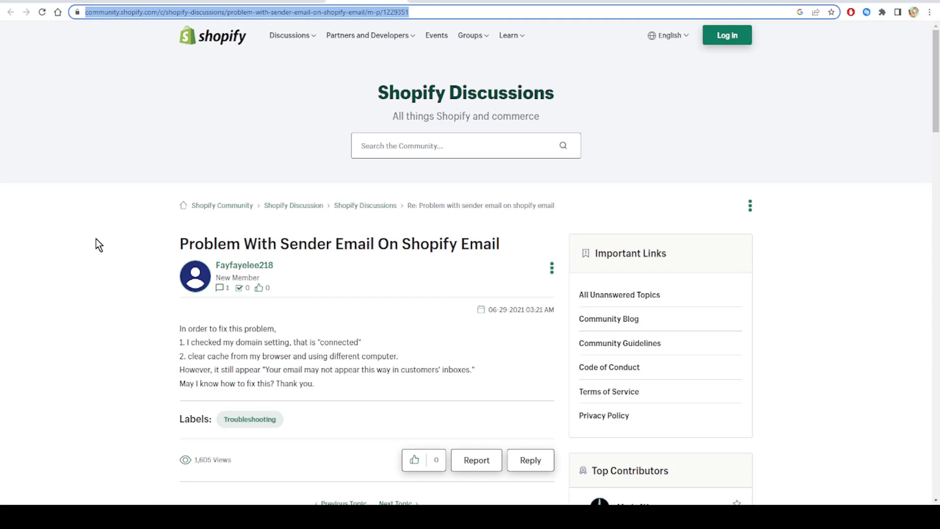
mouse_move(182, 254)
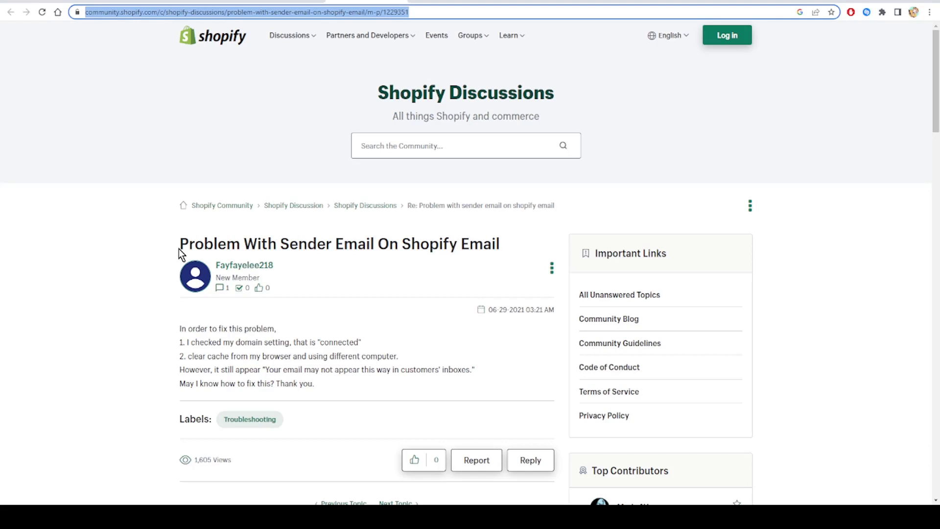
mouse_move(503, 252)
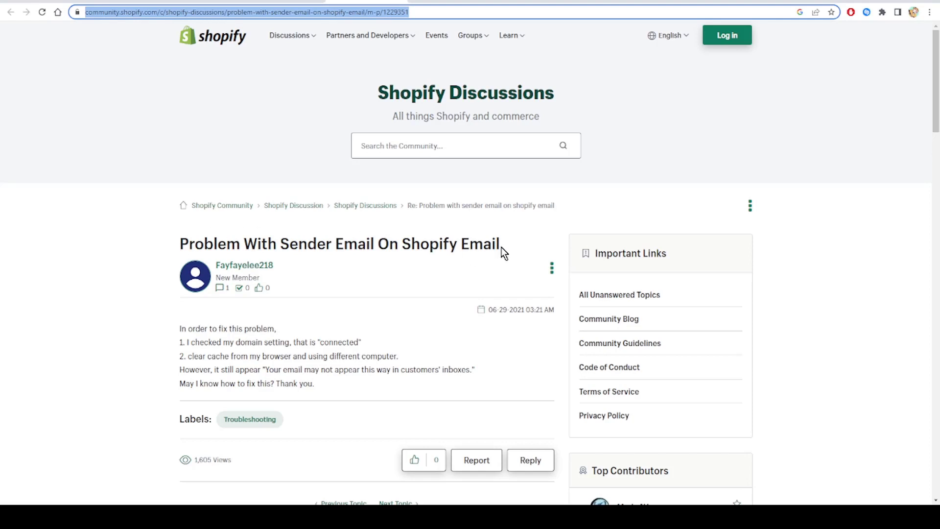
mouse_move(233, 372)
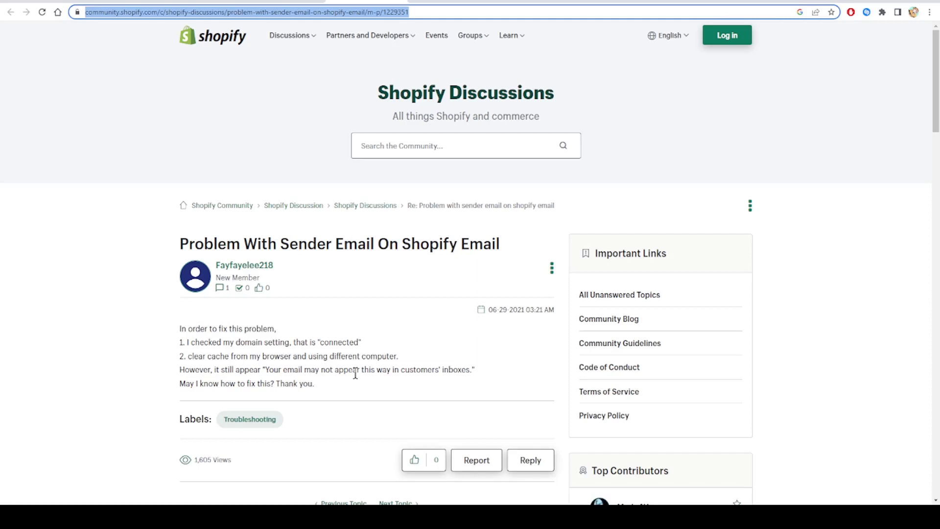
mouse_move(454, 372)
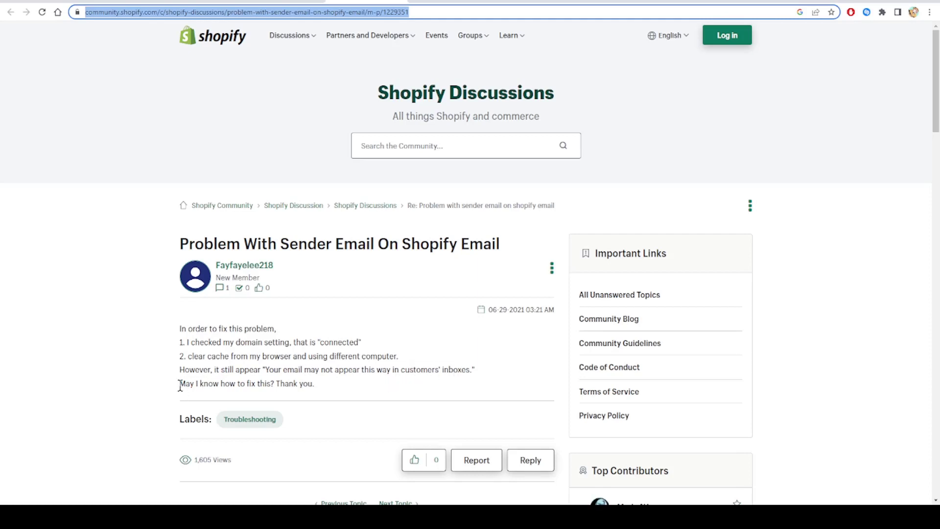
mouse_move(325, 389)
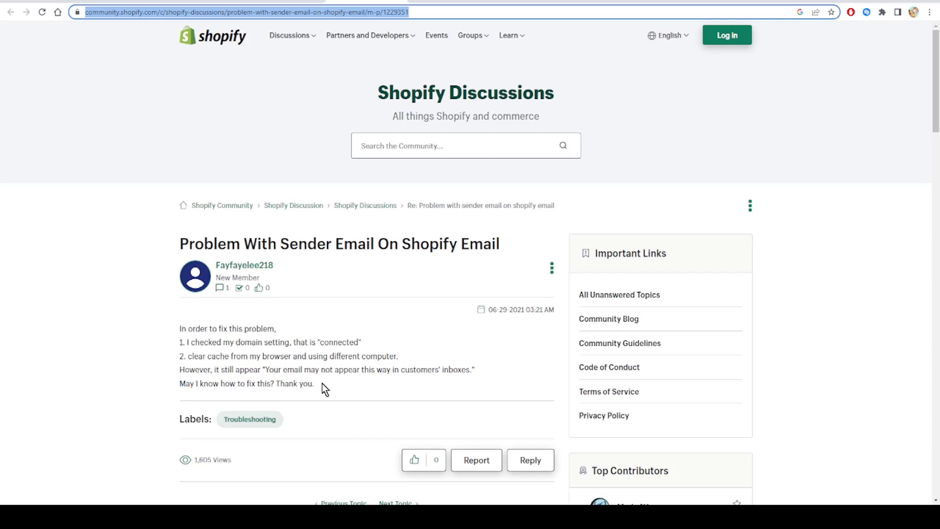
scroll("down", 3)
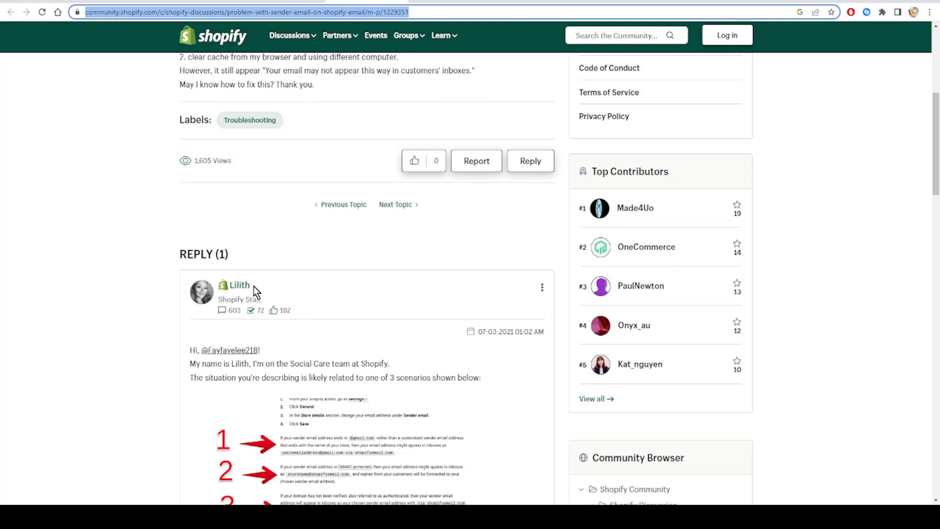
scroll("down", 3)
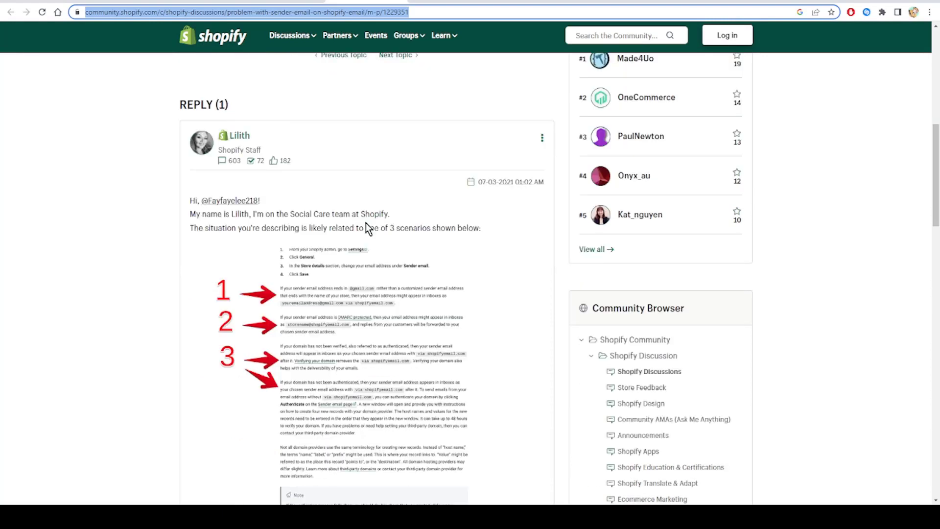
mouse_move(394, 259)
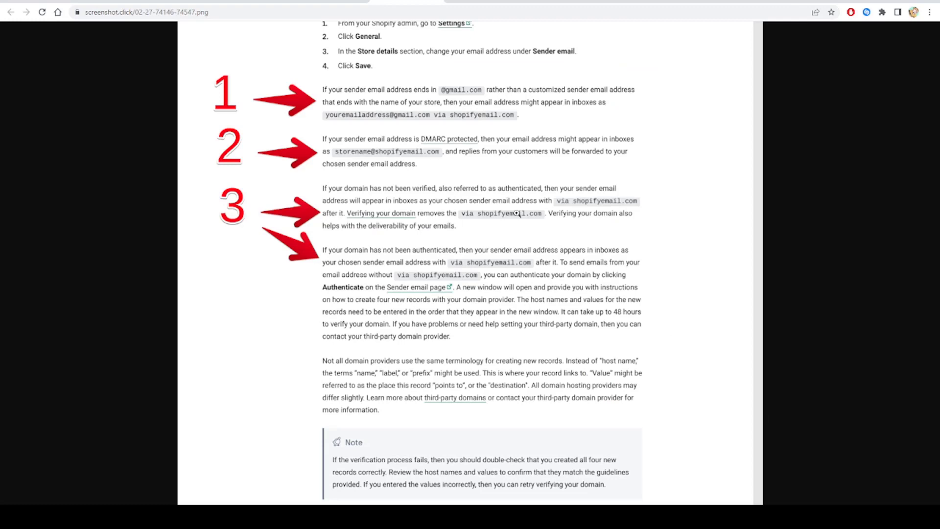
mouse_move(363, 102)
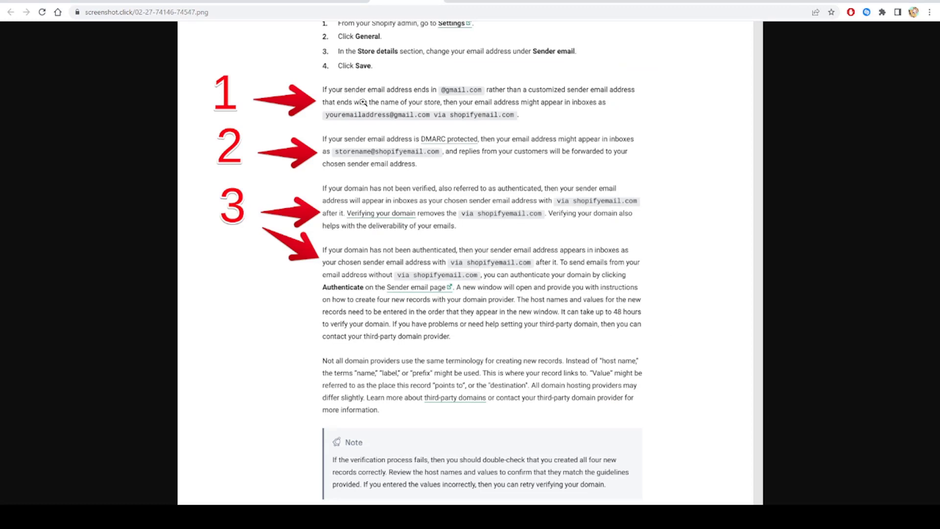
mouse_move(455, 95)
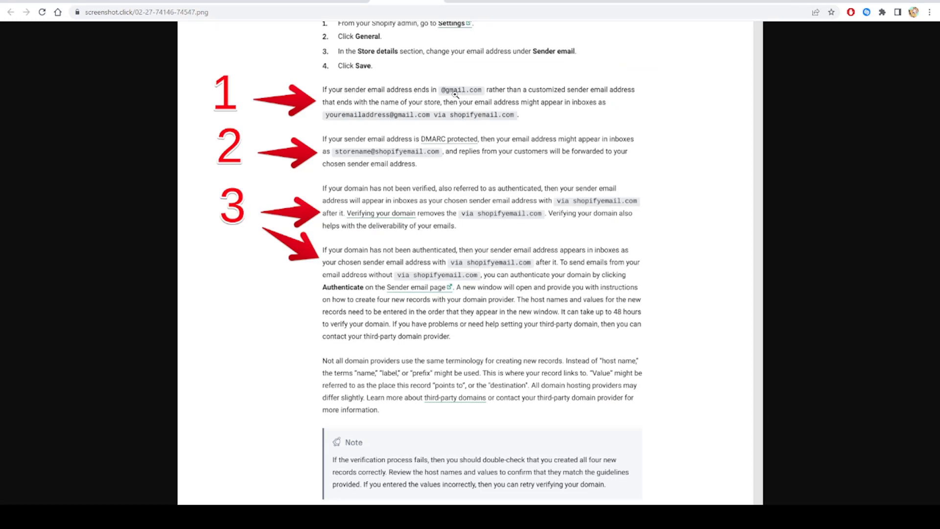
mouse_move(495, 96)
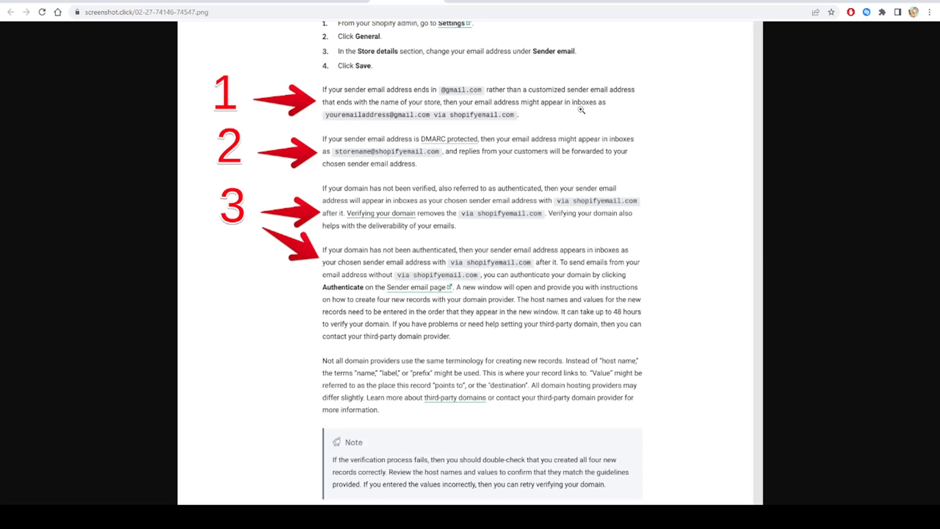
mouse_move(615, 107)
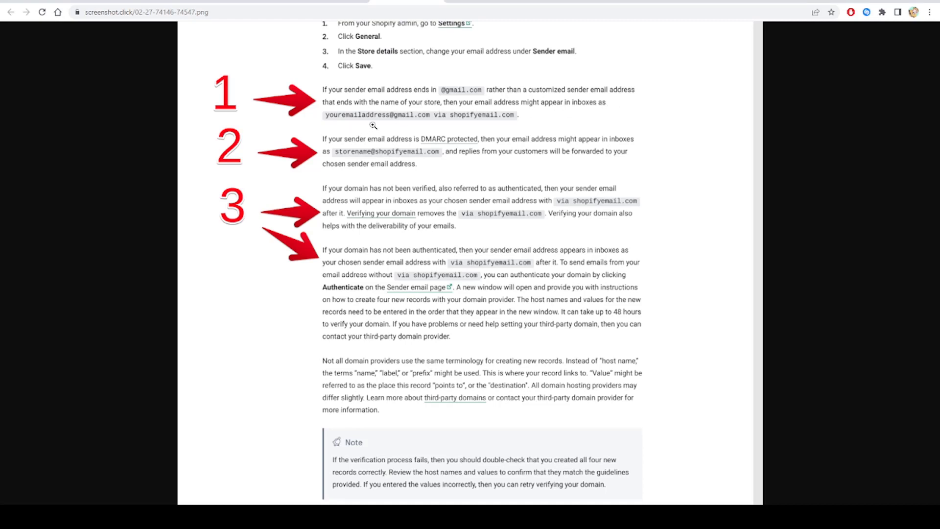
mouse_move(459, 124)
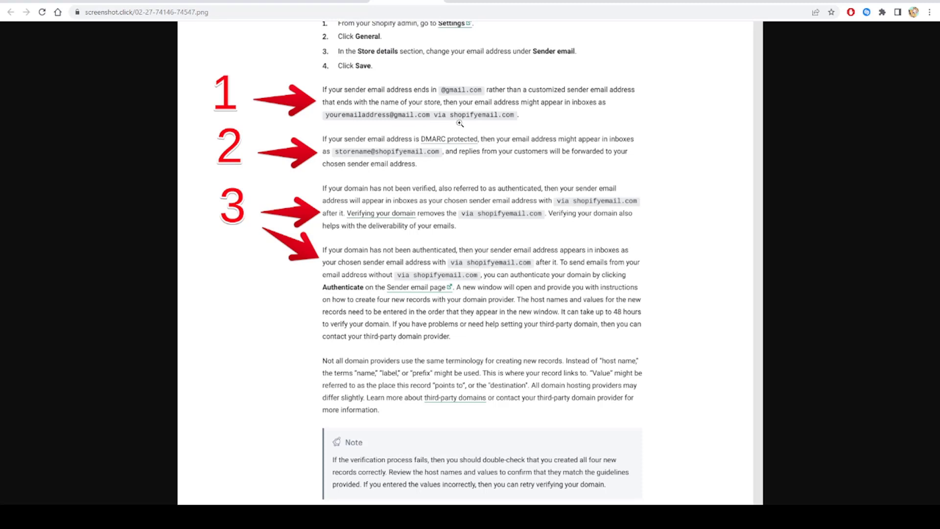
mouse_move(525, 128)
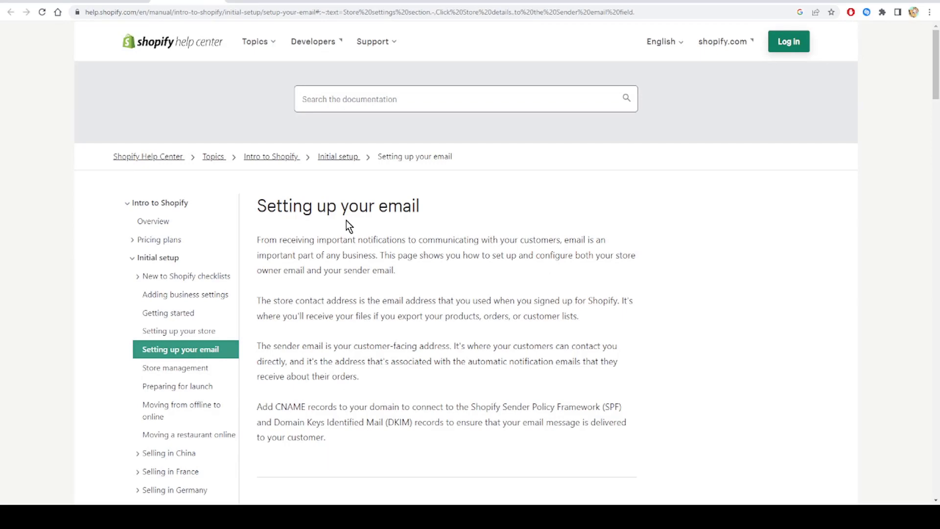
scroll("down", 3)
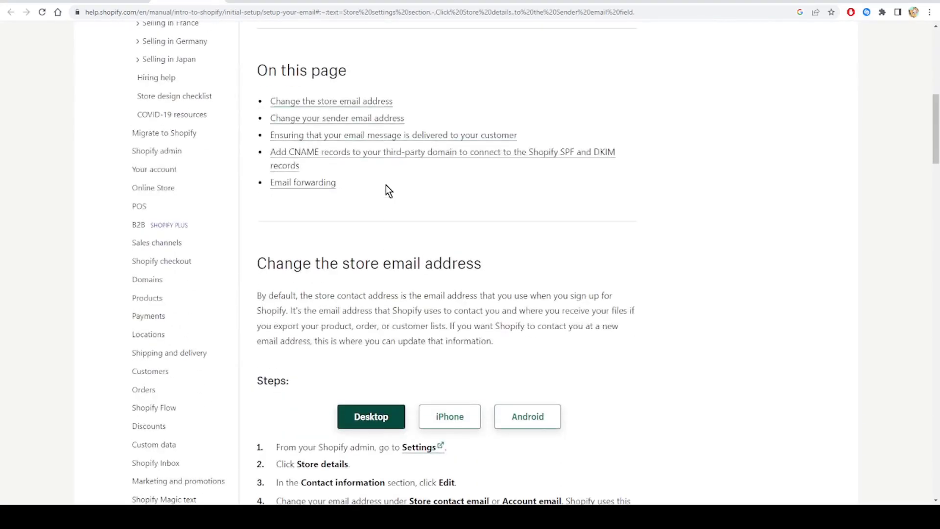
scroll("down", 3)
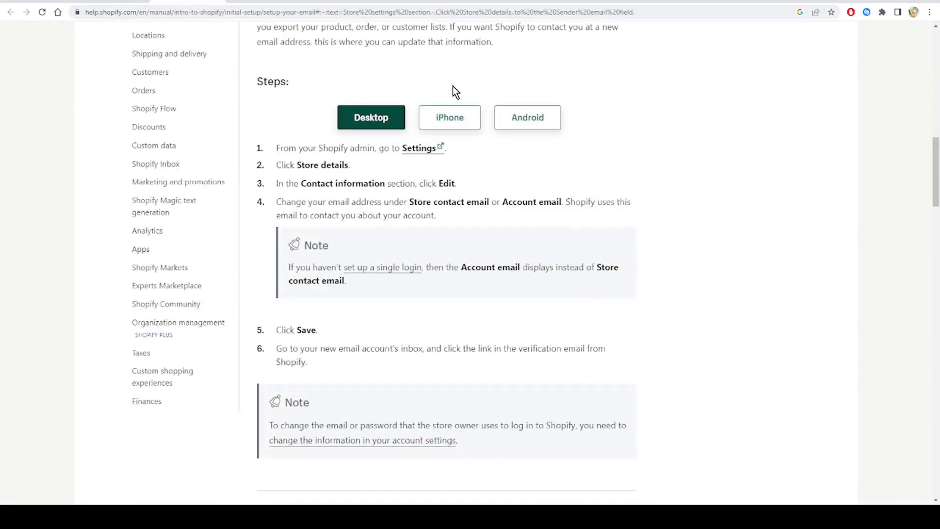
mouse_move(424, 319)
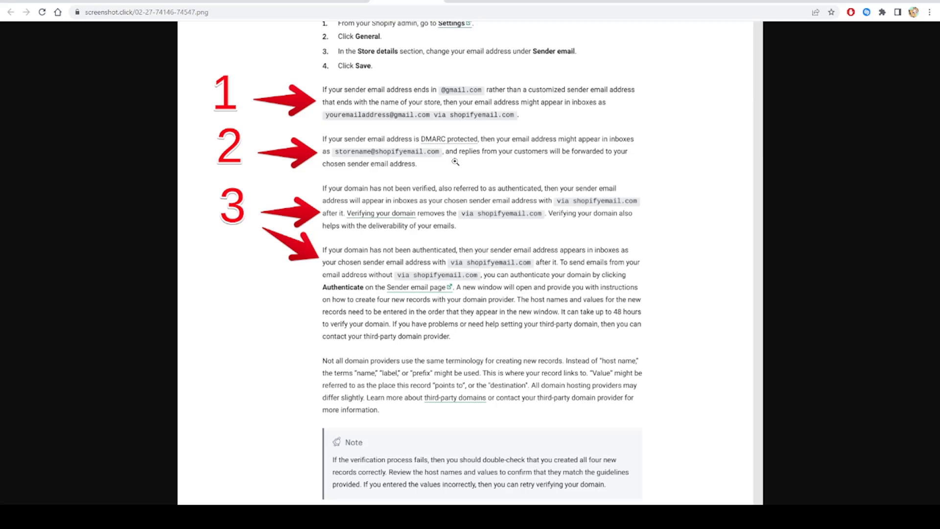
mouse_move(524, 167)
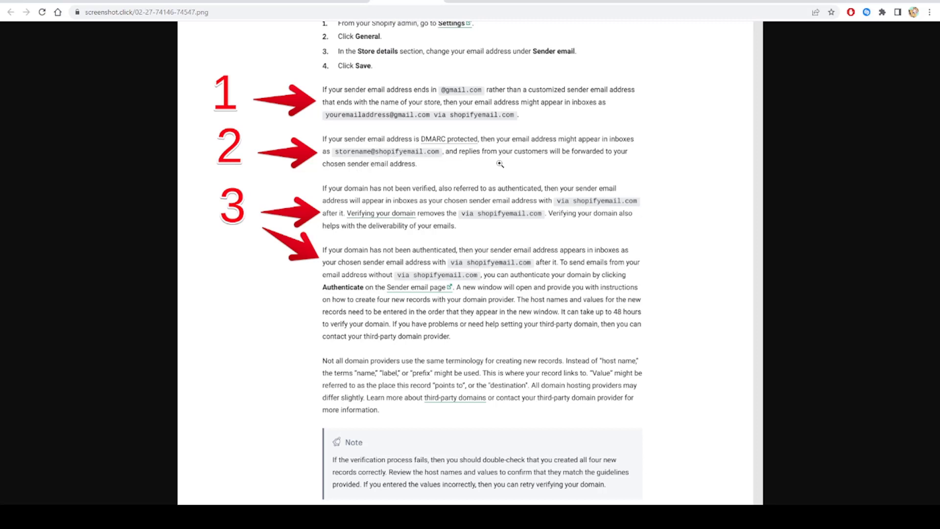
mouse_move(581, 165)
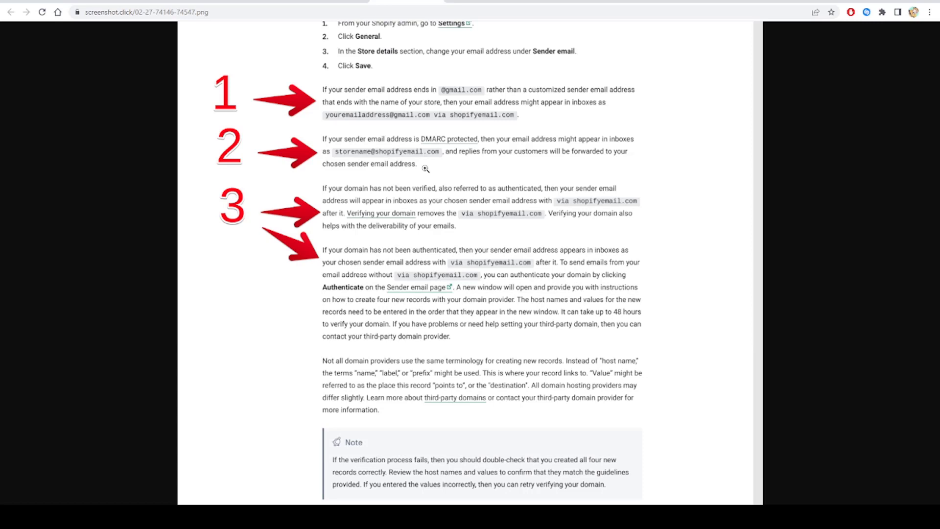
mouse_move(433, 175)
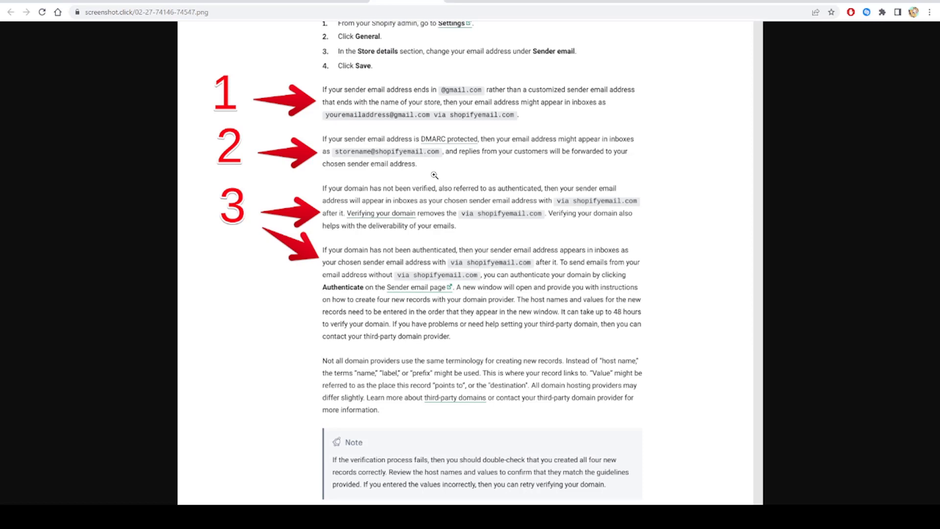
mouse_move(506, 174)
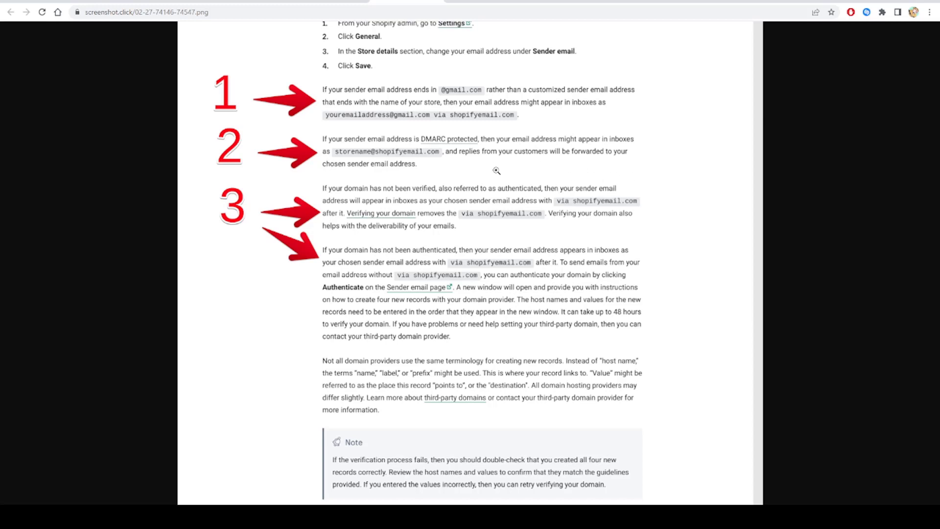
mouse_move(457, 169)
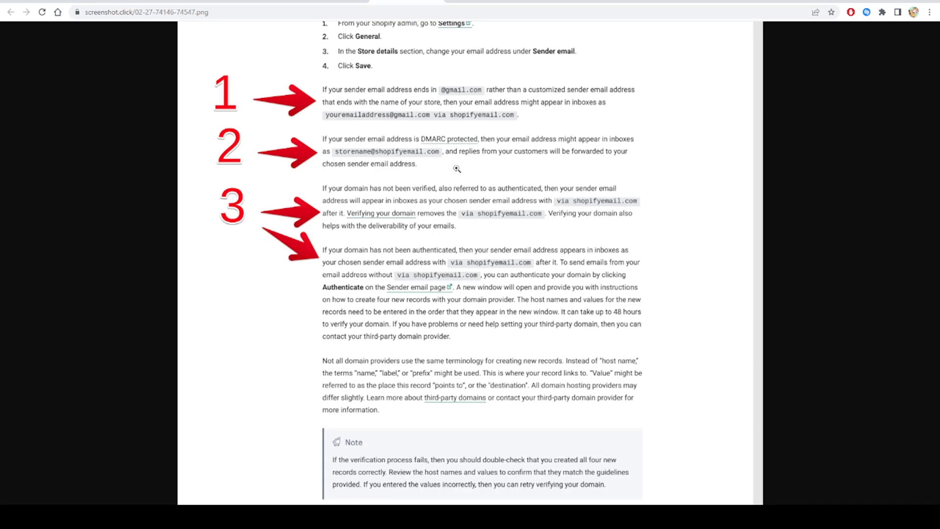
mouse_move(509, 174)
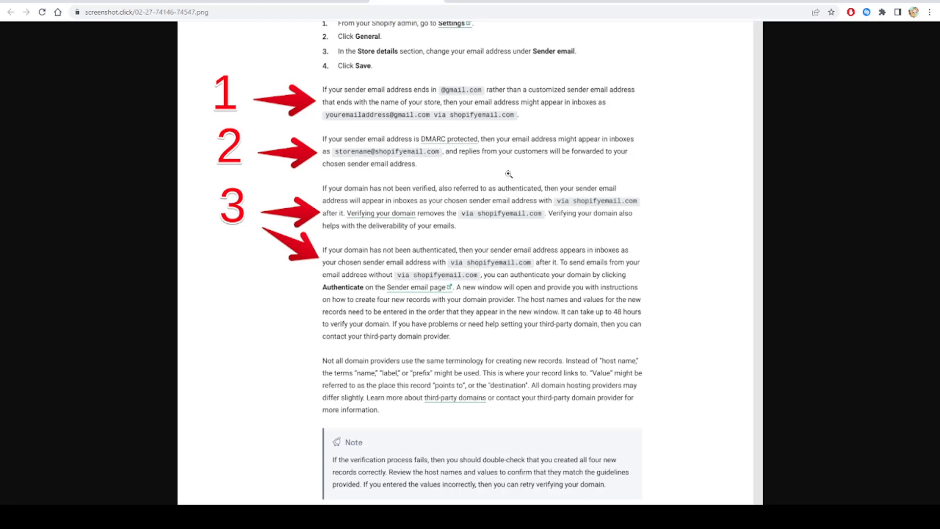